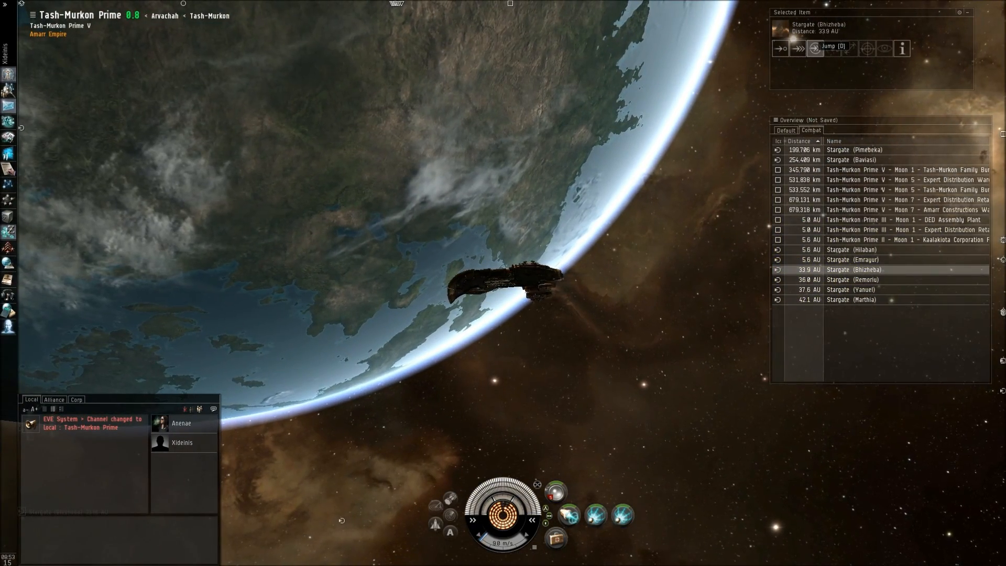
Use Jump on Stargate (Bhizheba) to warp 33.9 AU and auto-jump on arrival.
left_click(815, 48)
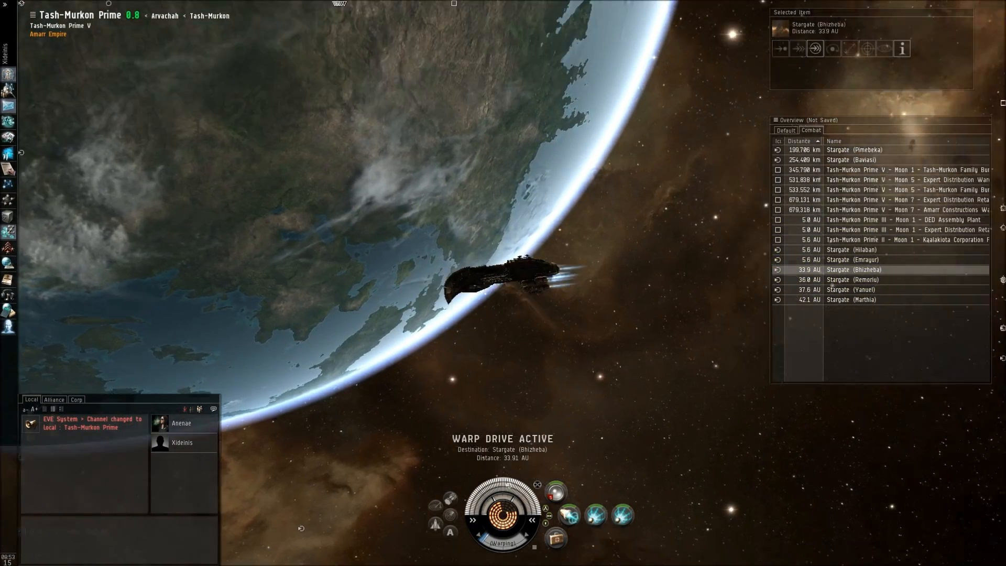